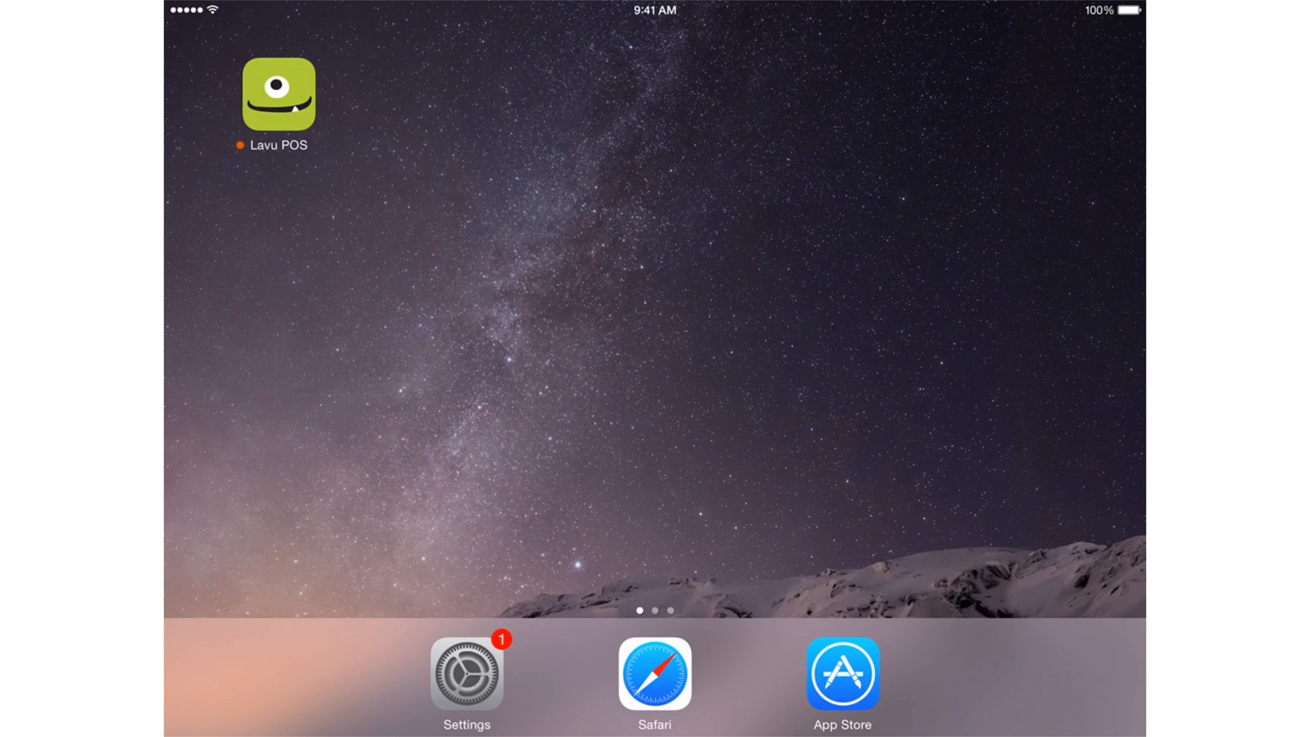
Step: Launch the Lavu POS app from the iPad home screen
click(279, 94)
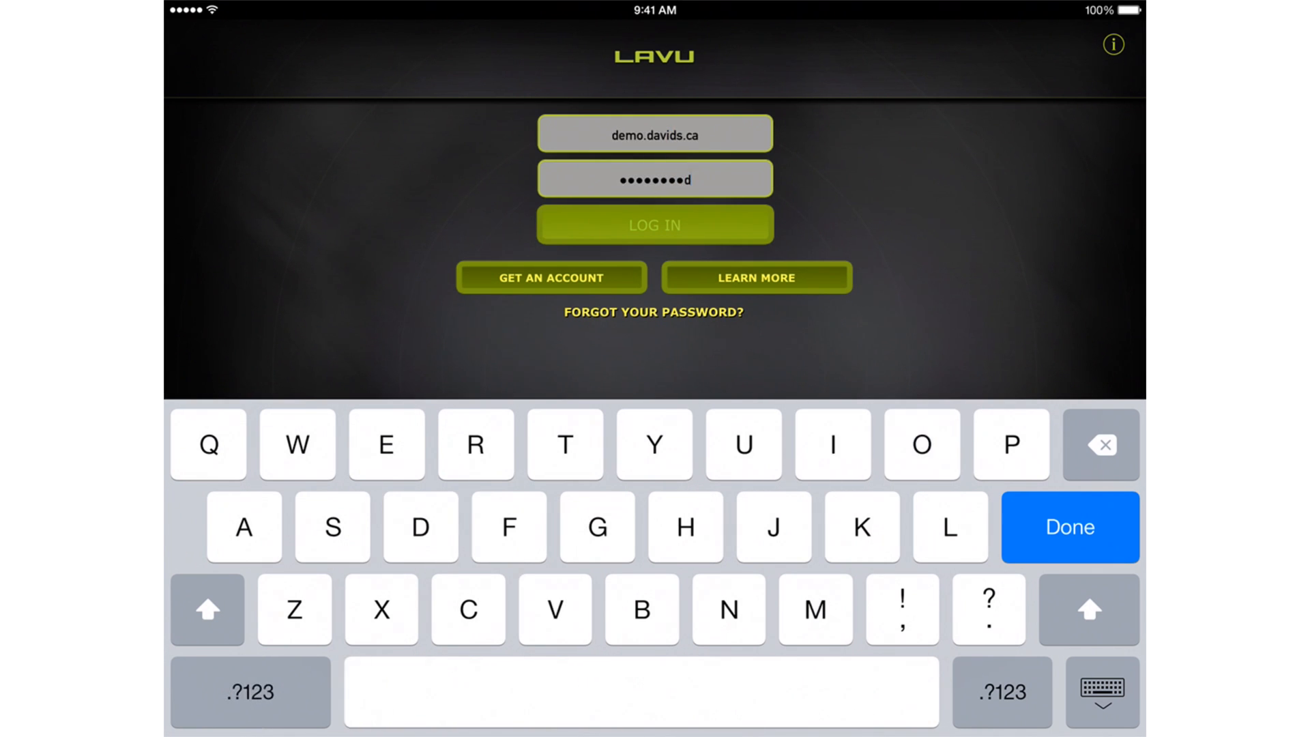
Step: Log in and choose the iPad usage type to reach the Dine In order screen
click(655, 225)
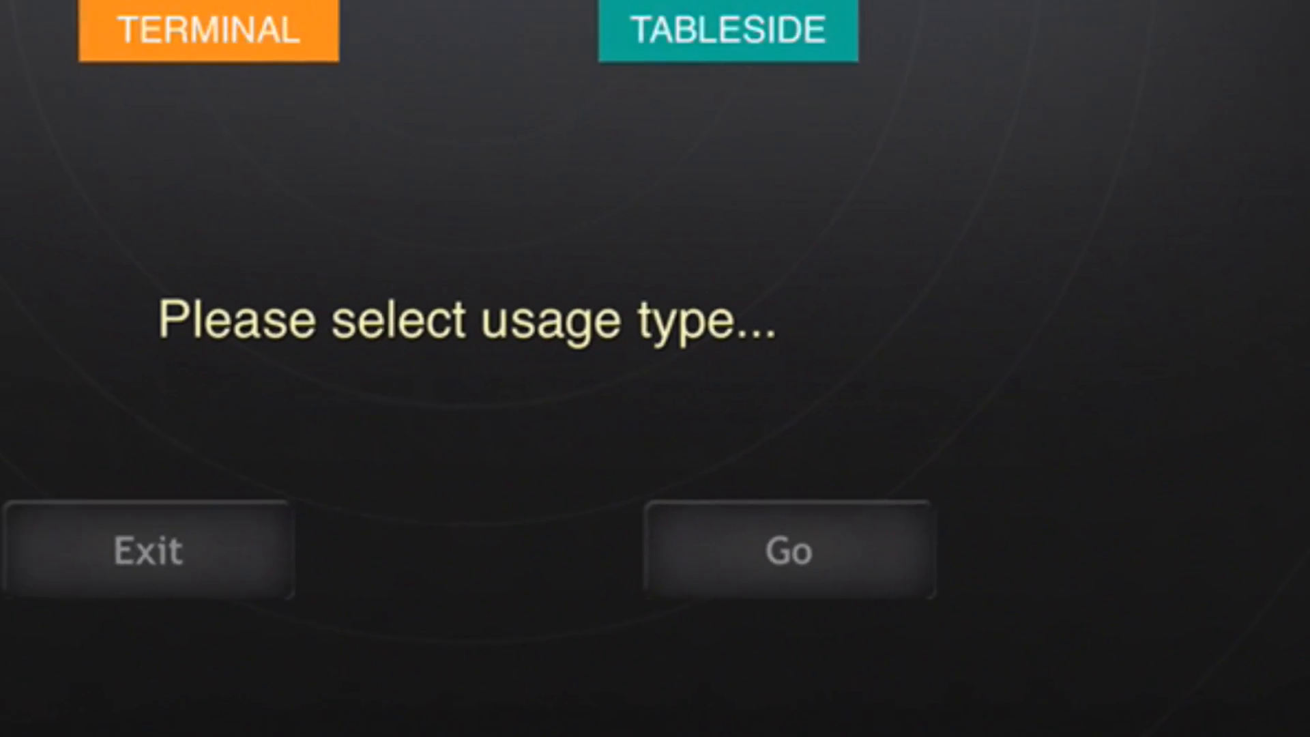
click(786, 551)
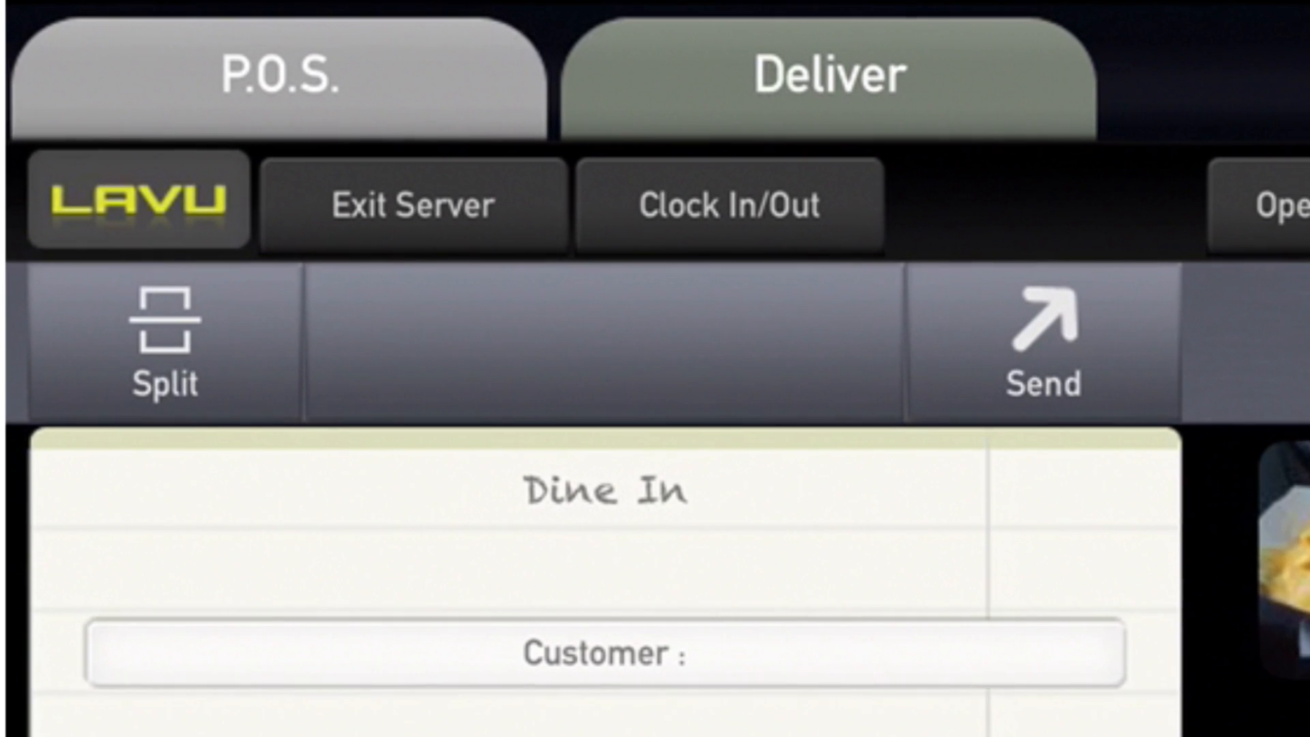
Step: Open Printers & Displays from the LAVU menu to start printer setup
click(137, 202)
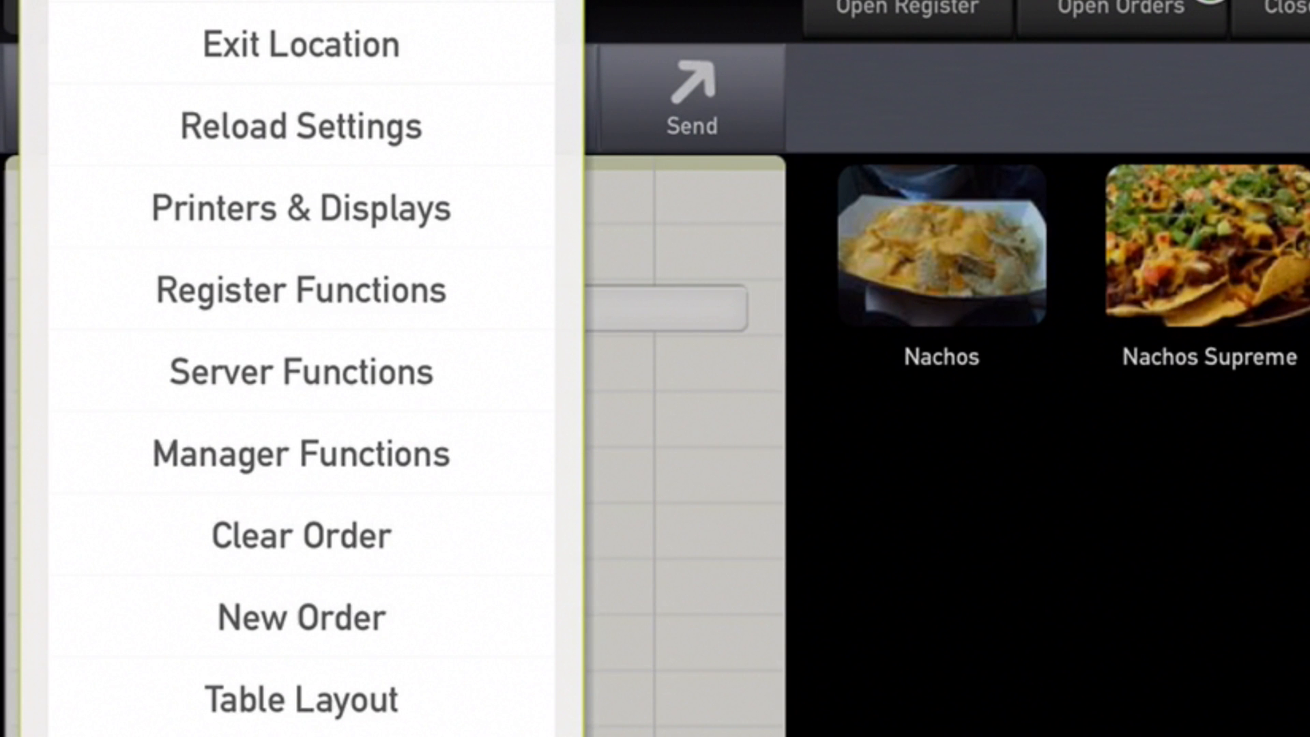
click(299, 207)
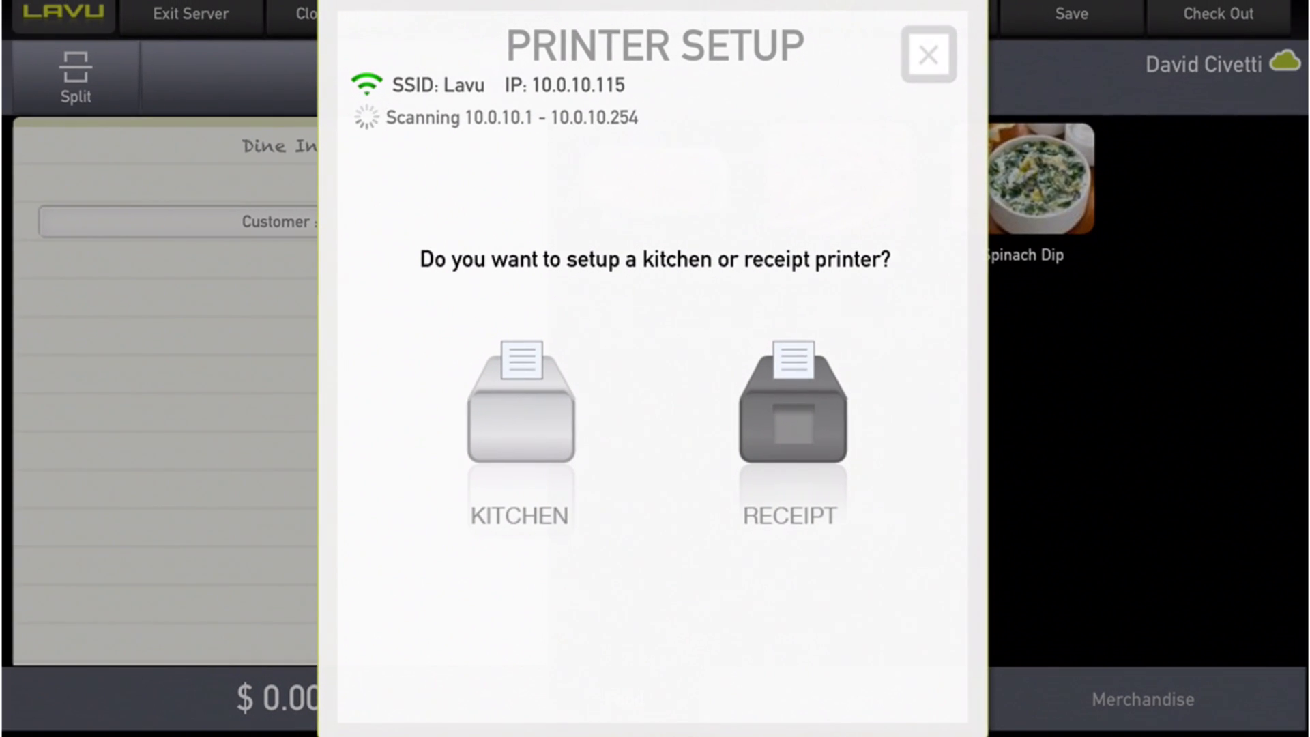
Step: Assign and test the kitchen printer at 10.0.10.201:9100, then close setup
click(517, 426)
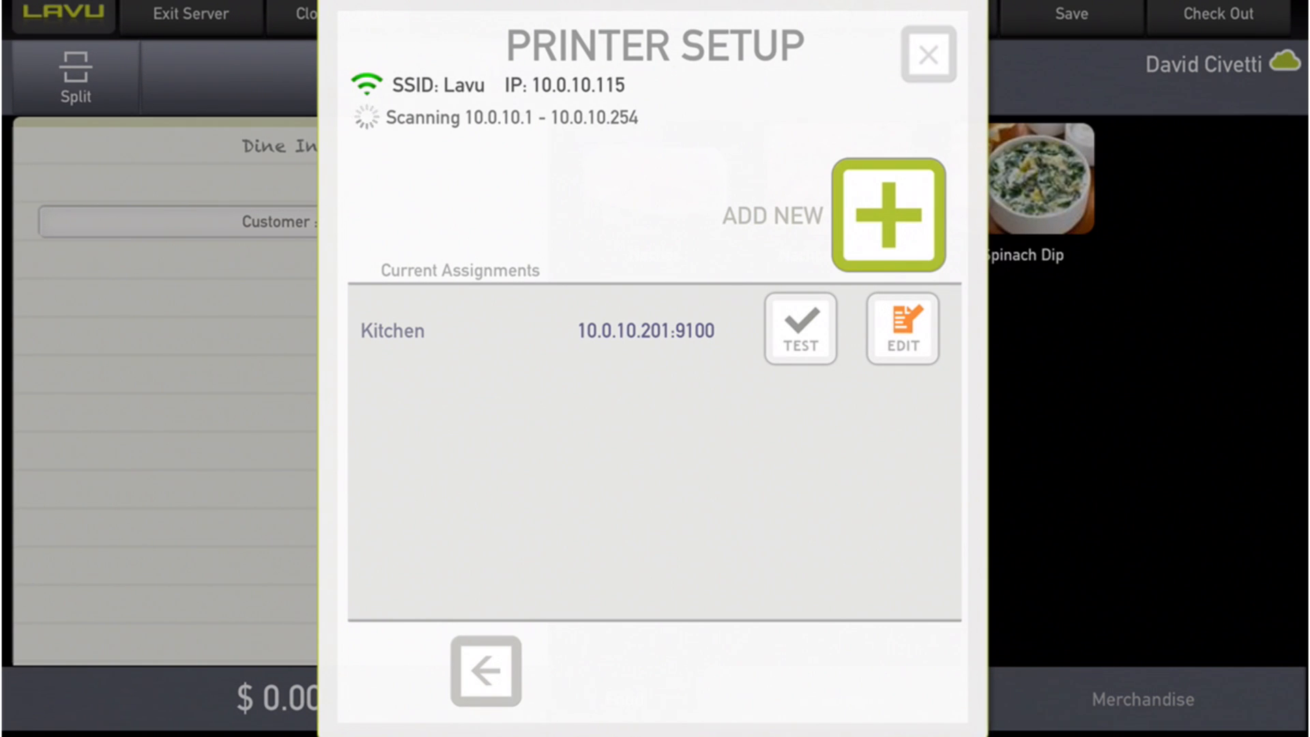
click(798, 325)
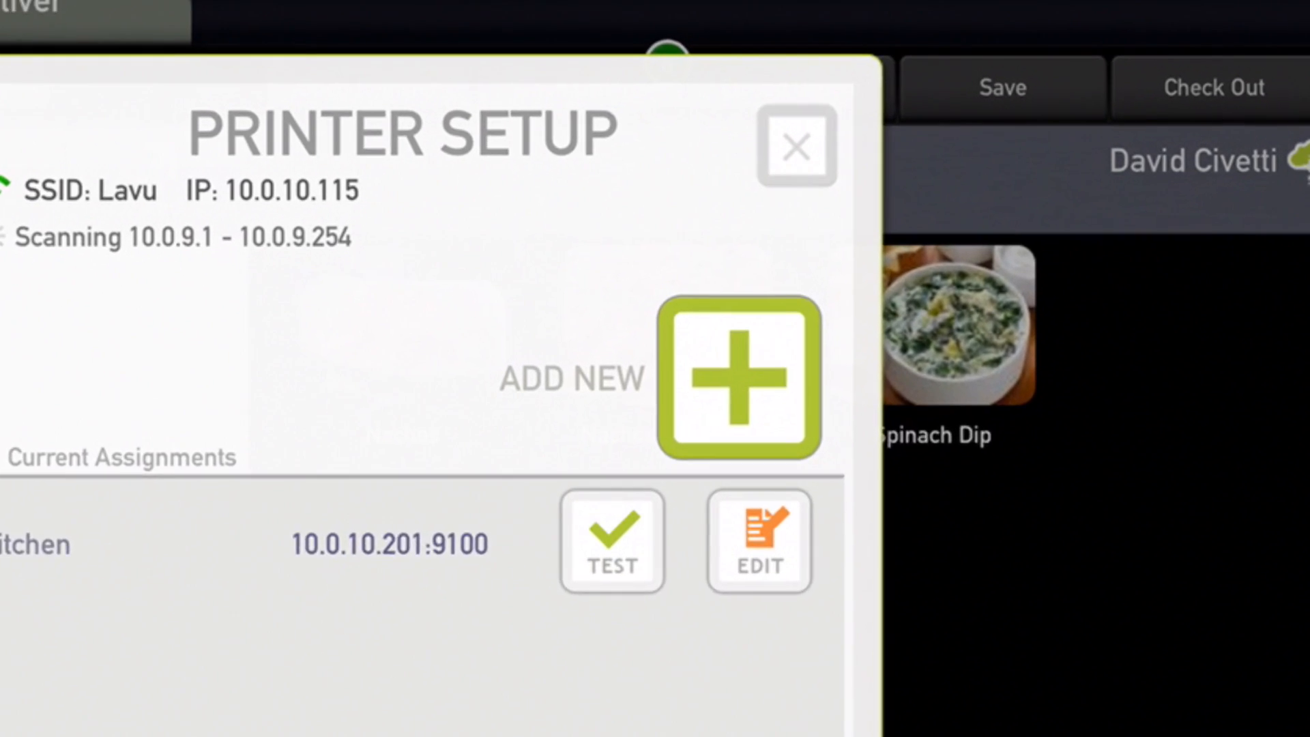
click(794, 145)
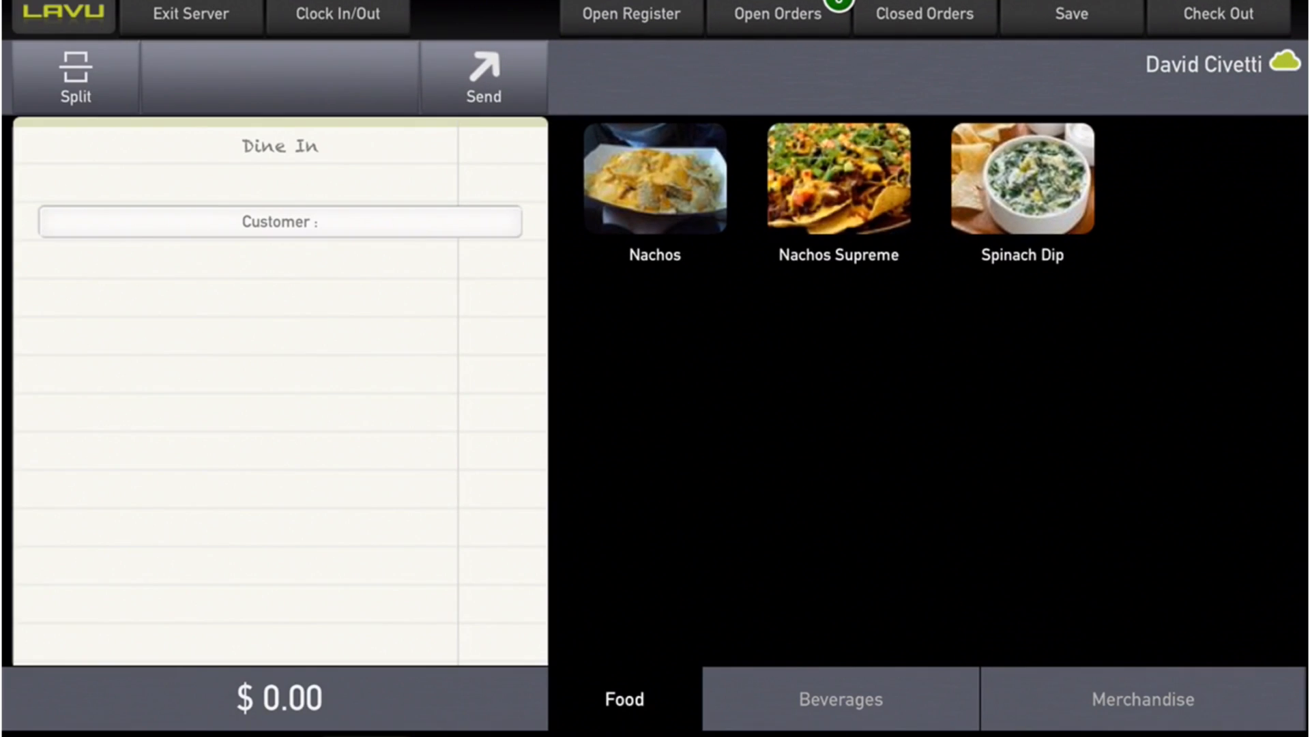